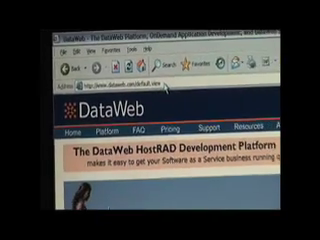
# - Choose Add my own Data with the Import an Access database option and continue
pyautogui.scroll(-3)
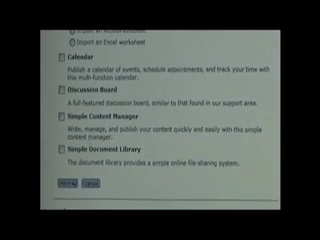
pyautogui.scroll(-3)
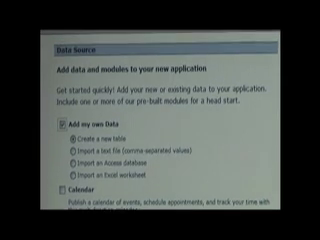
pyautogui.scroll(-3)
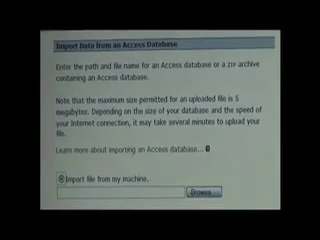
# - Import NWind.mdb so Customers, Orders and Products load and status shows Process complete
pyautogui.scroll(-3)
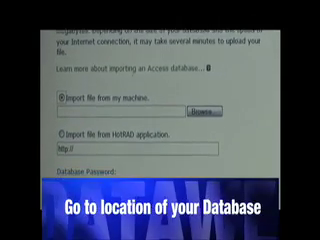
pyautogui.scroll(-3)
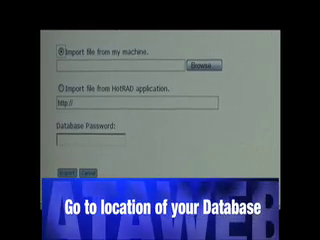
pyautogui.scroll(-3)
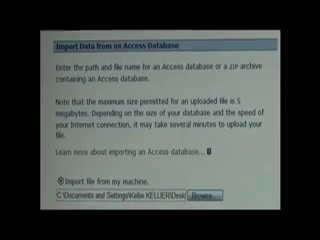
pyautogui.scroll(-3)
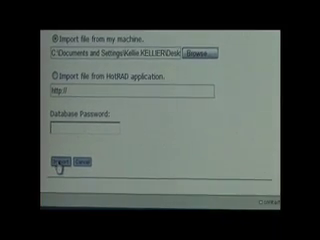
pyautogui.click(58, 166)
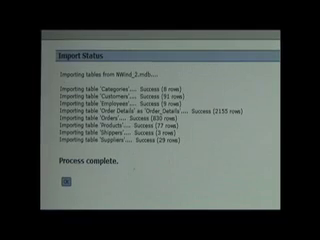